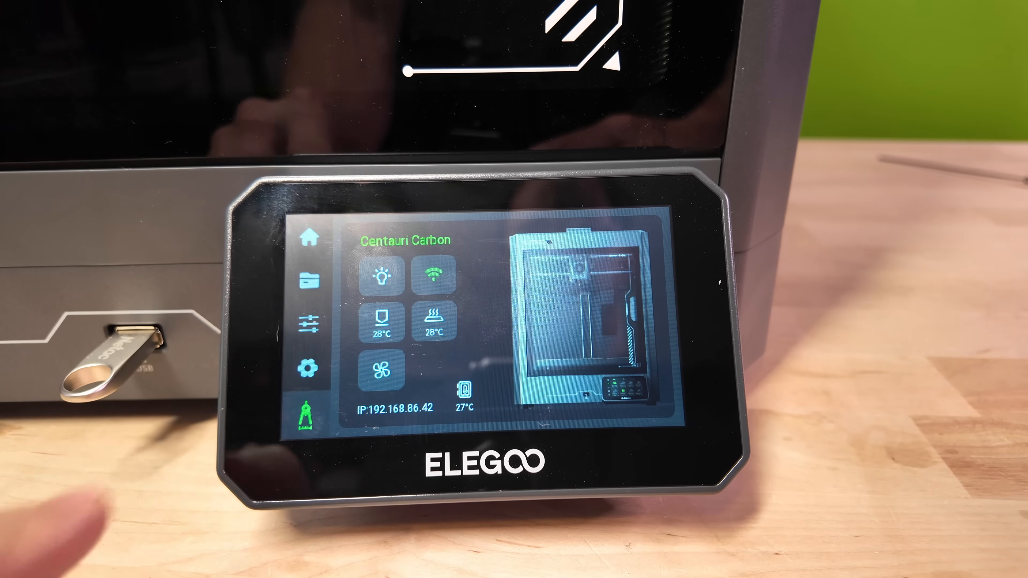
Select all three routines — input shaping, PID tuning, automatic leveling — and start the self-check.
{"action": "left_click", "coordinate": [306, 418]}
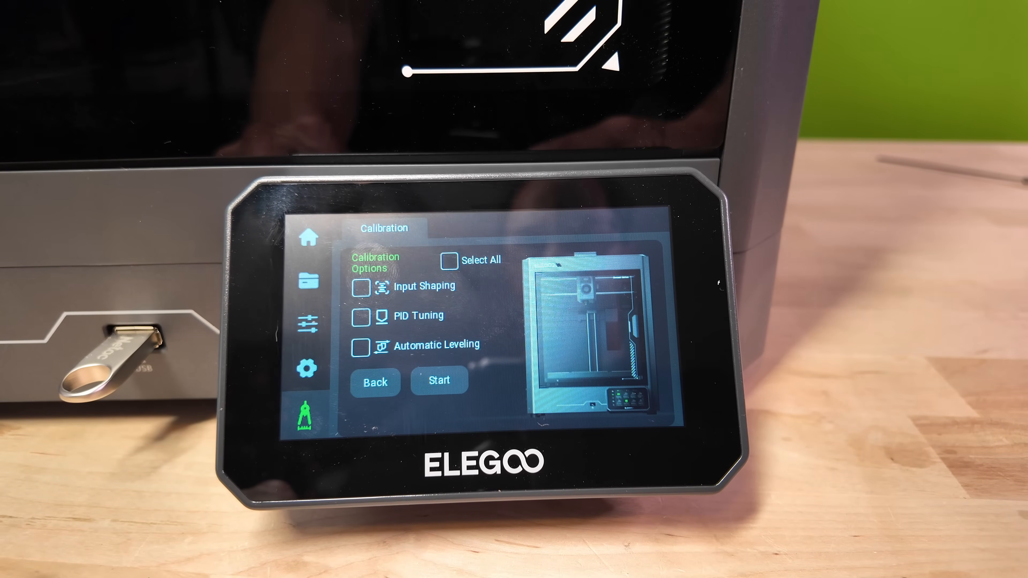
{"action": "left_click", "coordinate": [450, 260]}
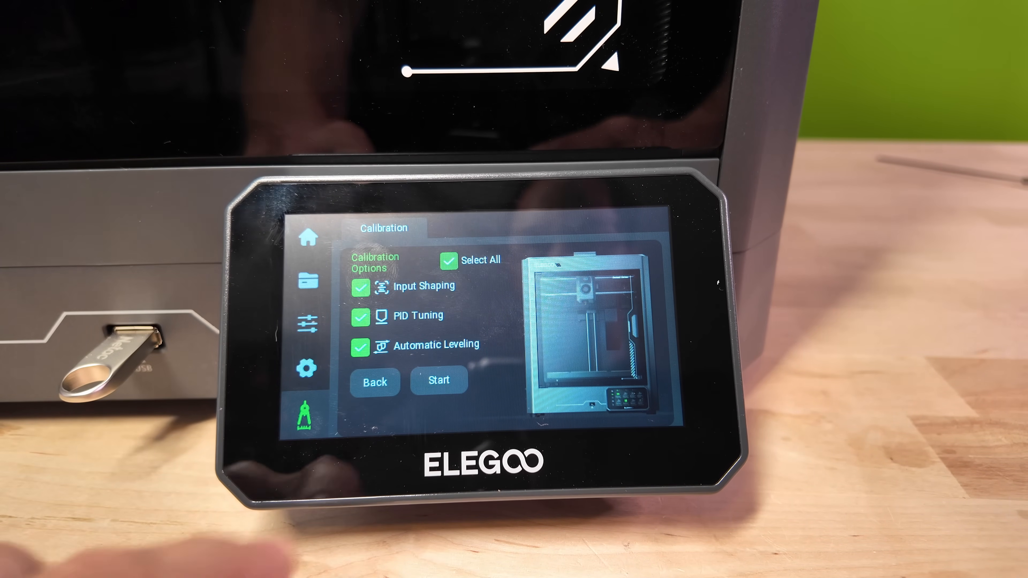
{"action": "left_click", "coordinate": [438, 381]}
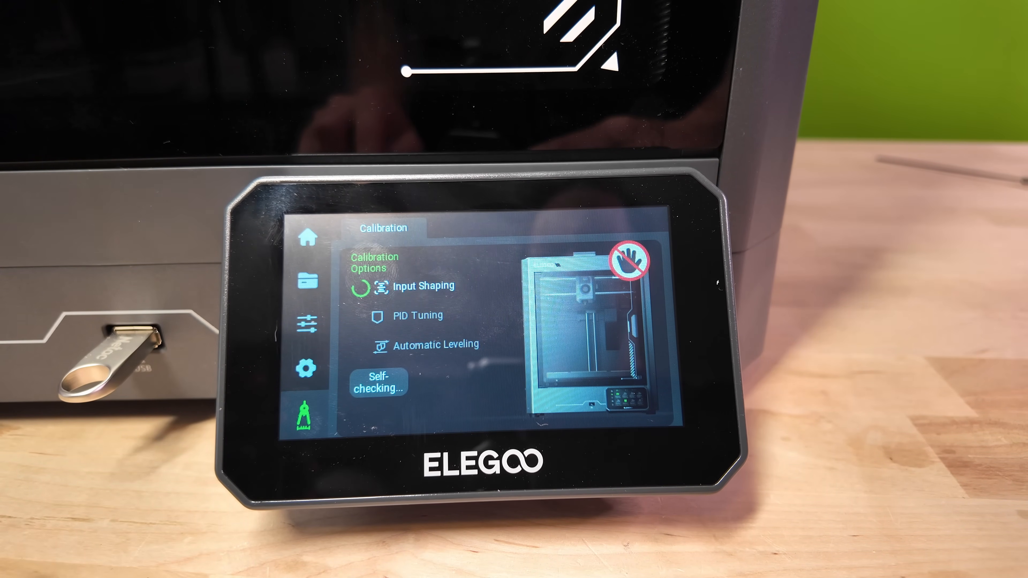